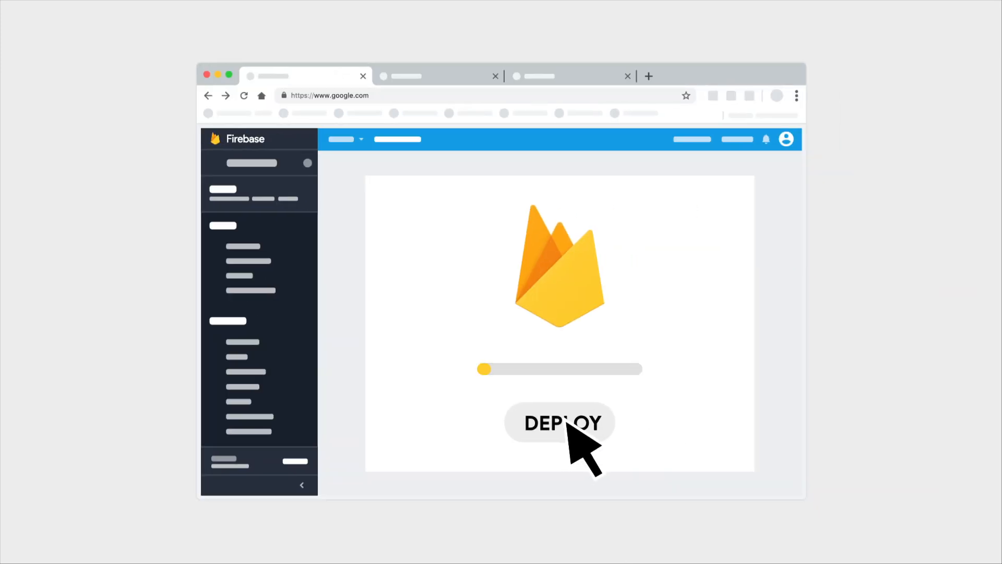
- Start deploying the Firebase extension with the DEPLOY button
click(559, 422)
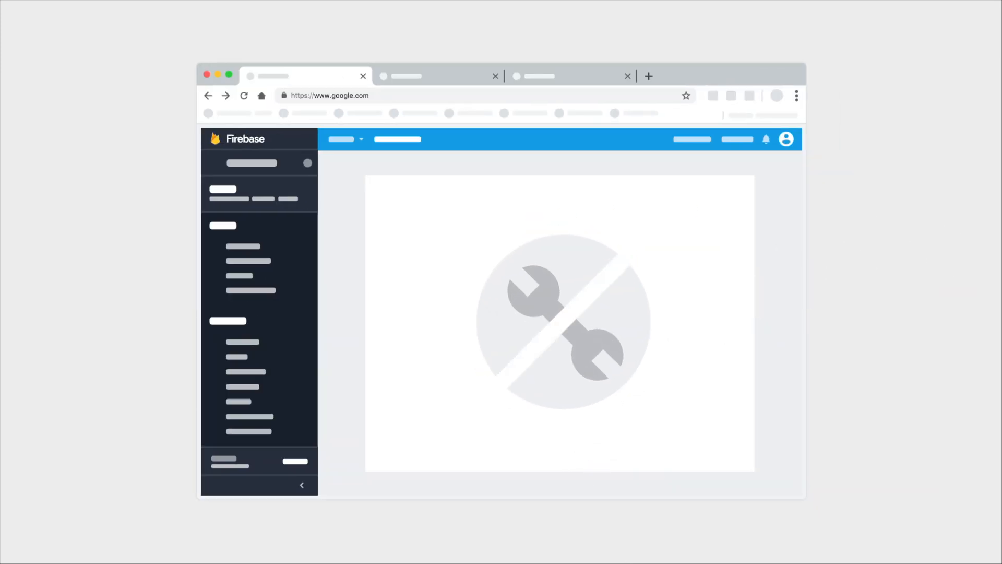